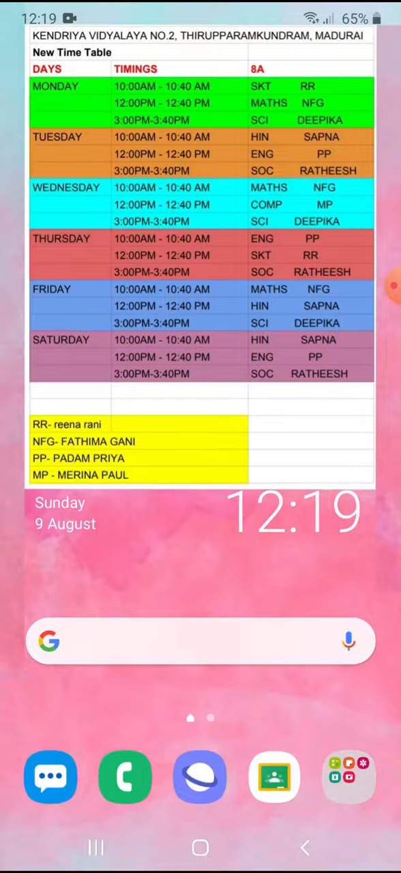
- Launch Google Classroom from the dock into the 1936_CLASS VIII A class stream
click(273, 778)
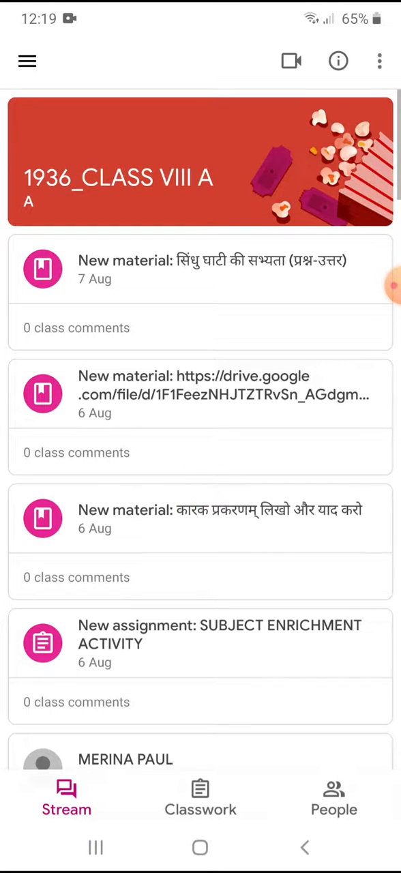
- Show the class's Classwork list and enter the SUBJECT ENRICHMENT ACTIVITY assignment
click(199, 797)
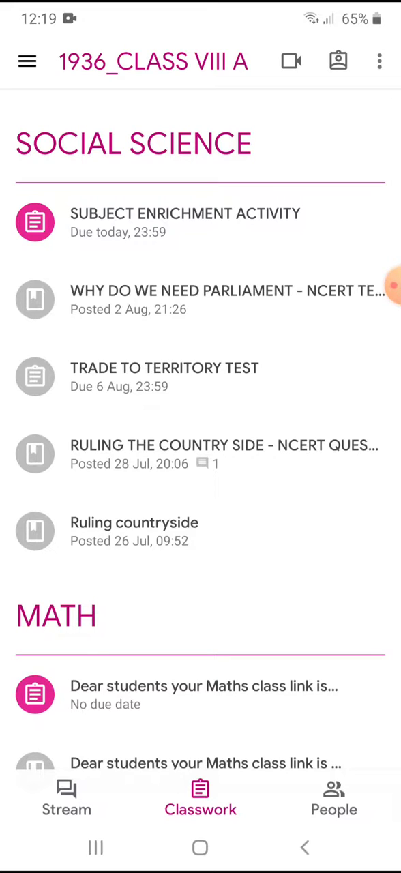
click(185, 213)
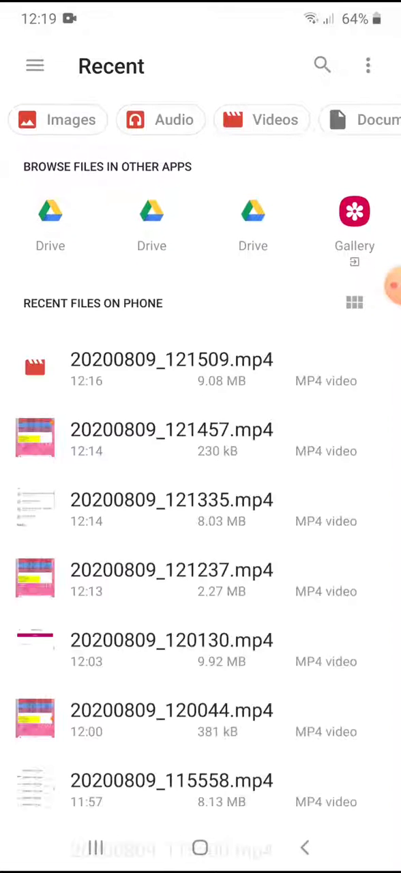
- Scroll the Recent files list to pick a file to attach to your work
scroll(down, 3)
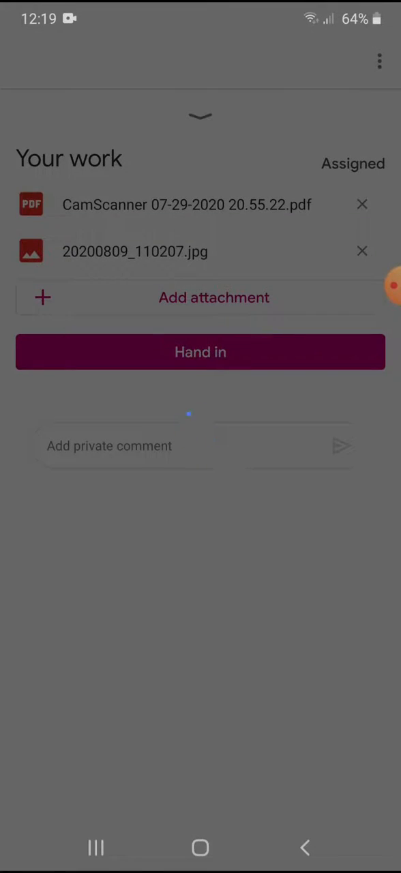
- Attach a second copy of 20200809_110207.jpg so your work lists three attachments
click(199, 352)
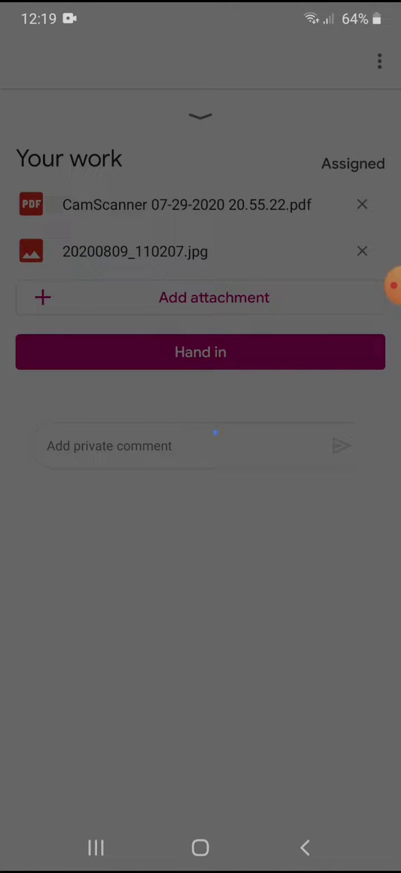
click(200, 352)
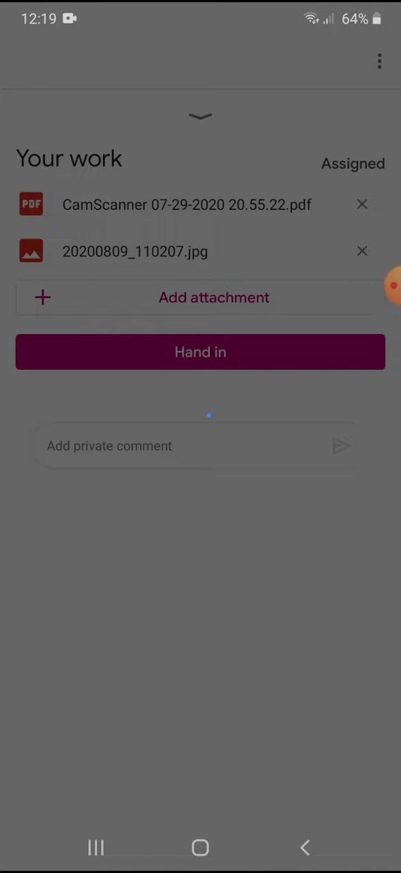
click(199, 352)
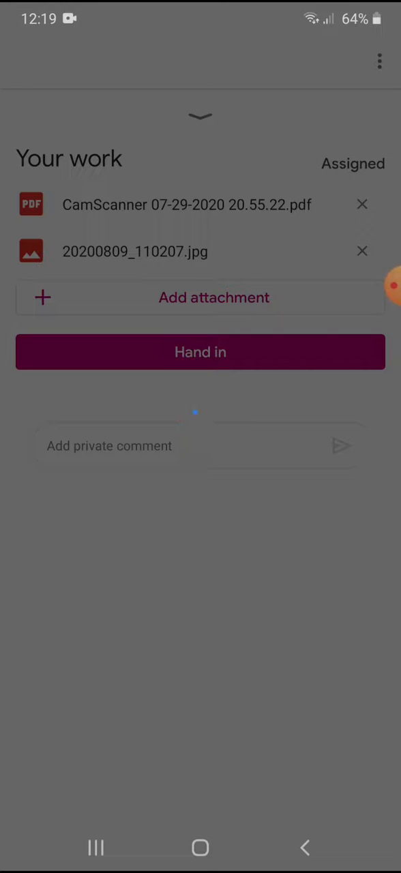
click(199, 352)
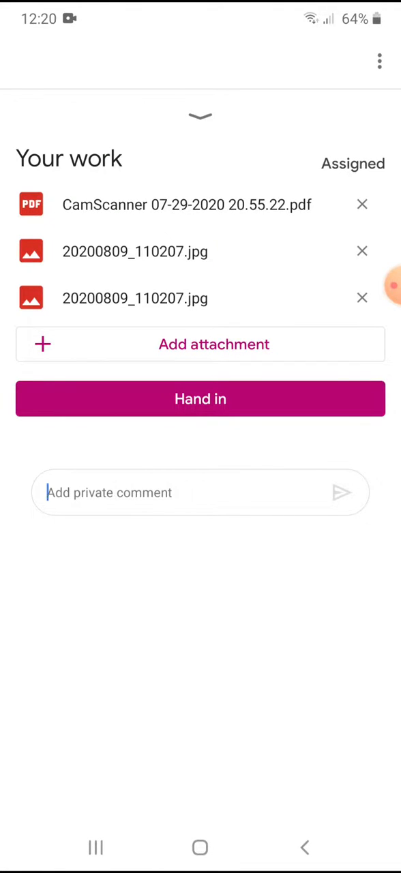
- Hand in the assignment, bringing up the resubmit confirmation for three attachments
click(200, 398)
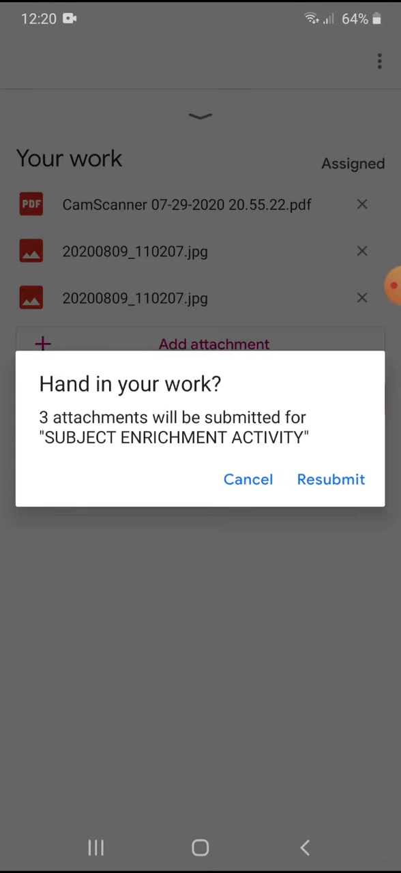
- Confirm Resubmit so the assignment shows Handed in with a Work submitted notice
click(248, 479)
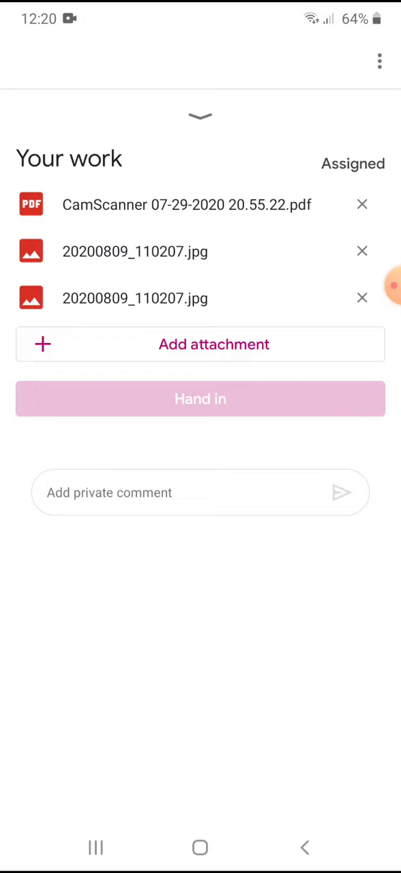
click(199, 398)
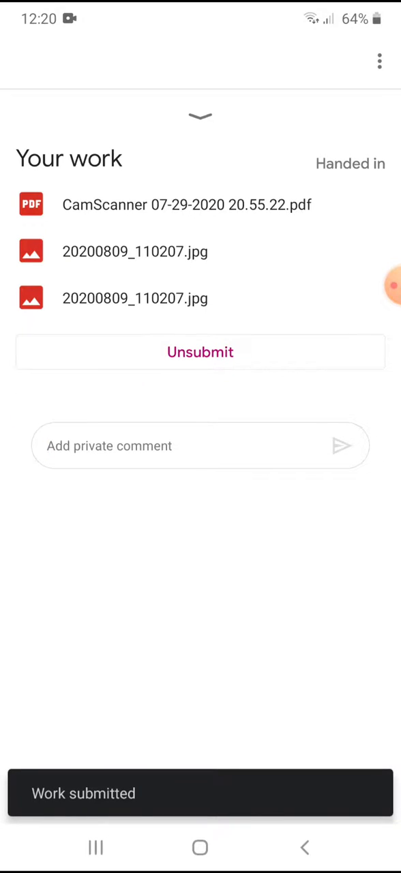